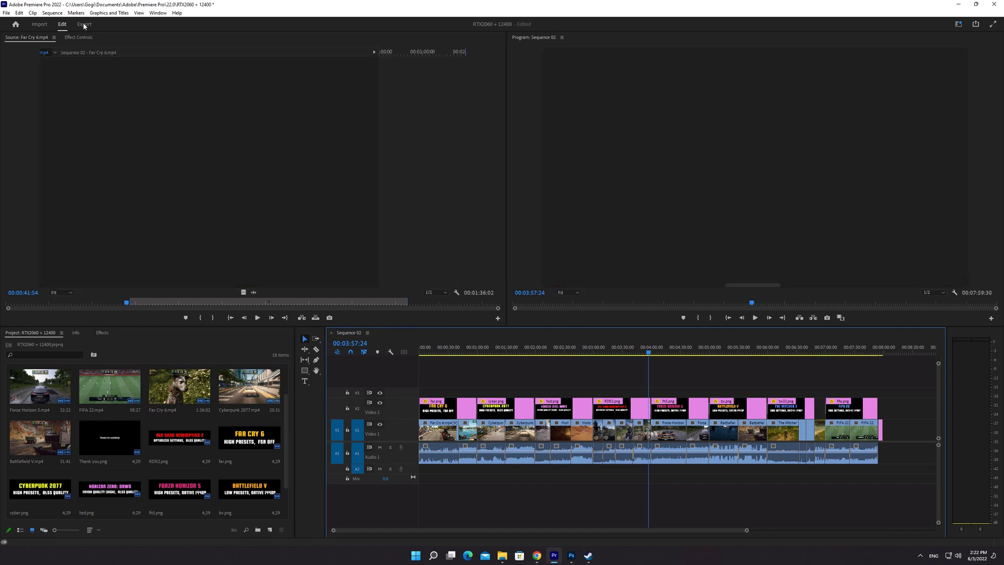
Step: Open export settings for Sequence 02 and keep the Match Source - Adaptive High Bitrate preset
click(83, 24)
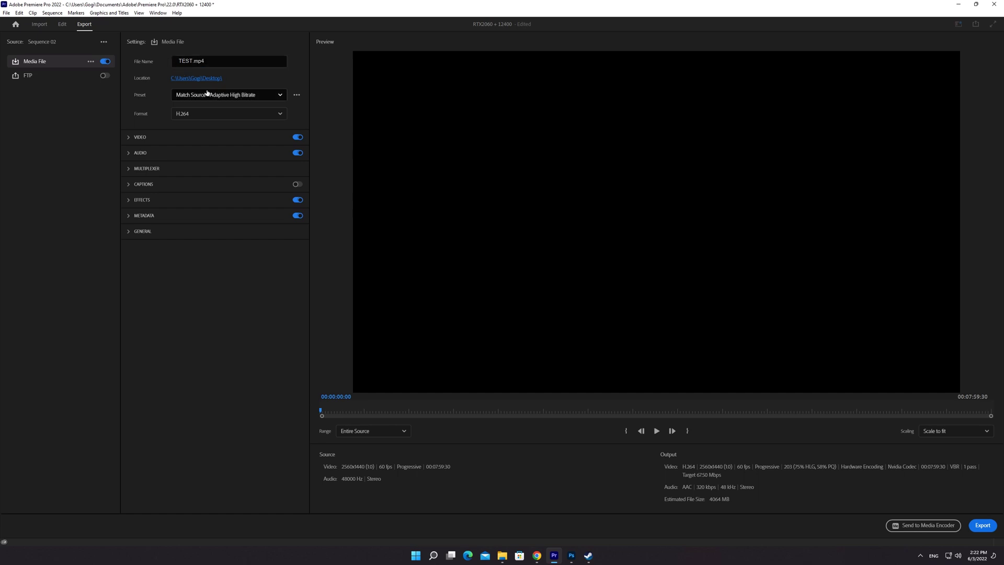
click(228, 94)
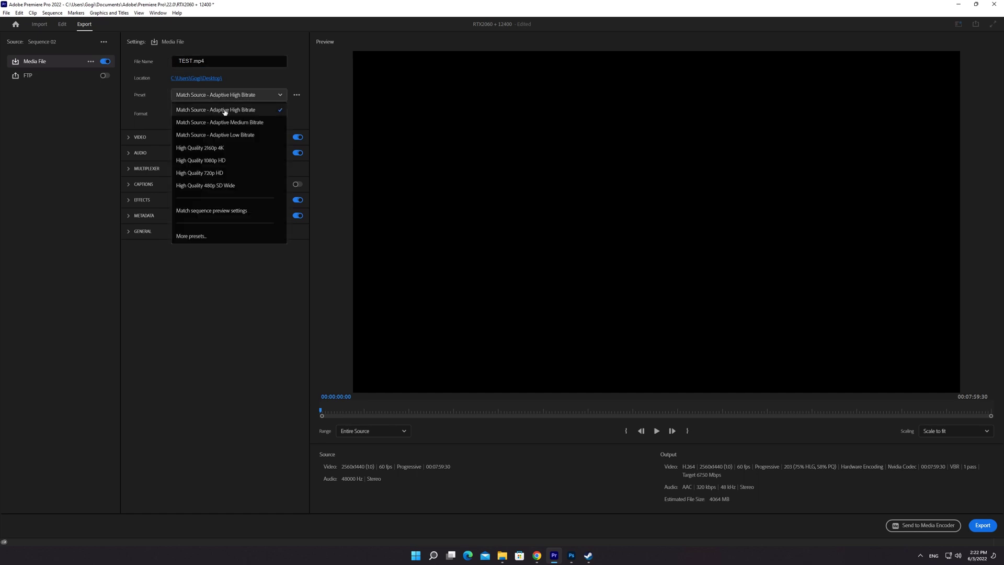
click(215, 110)
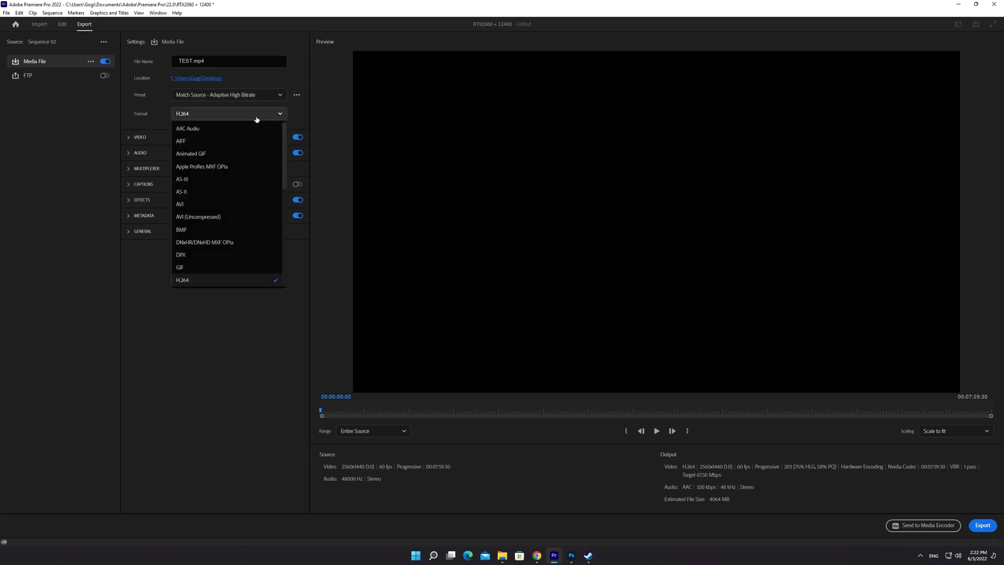
mouse_move(250, 284)
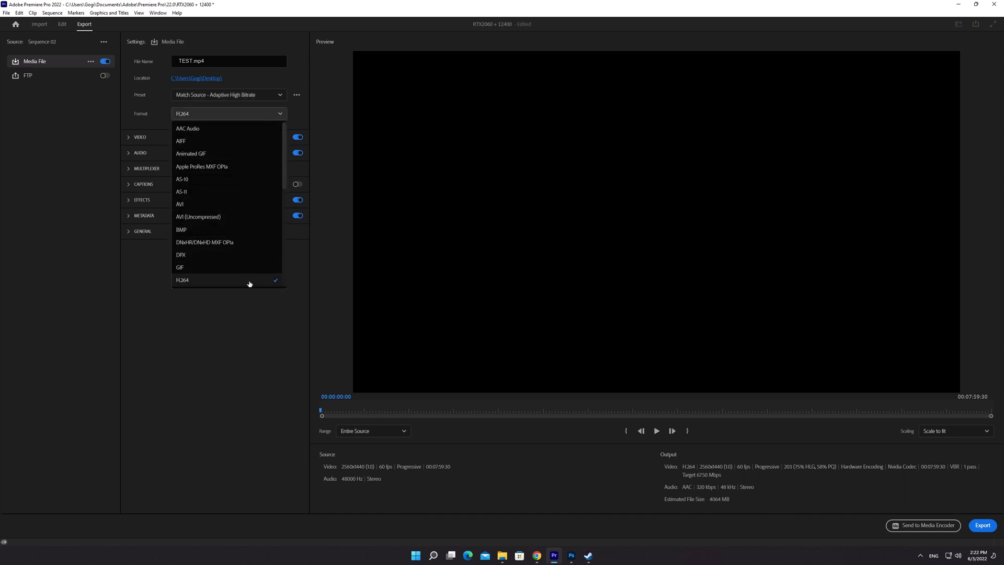
Step: Keep H.264 and enable Render at Maximum Depth and Use Maximum Render Quality
click(183, 280)
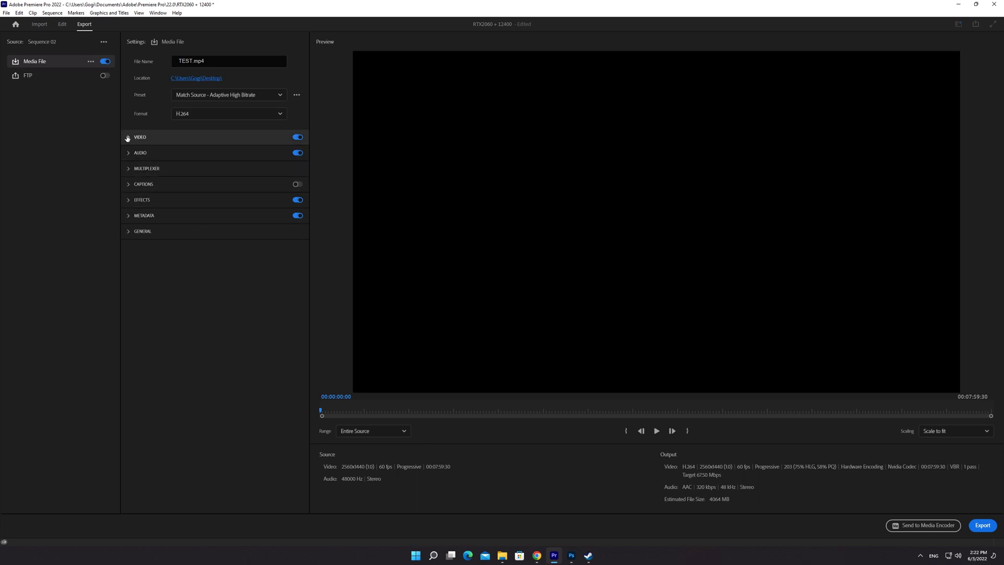
click(140, 137)
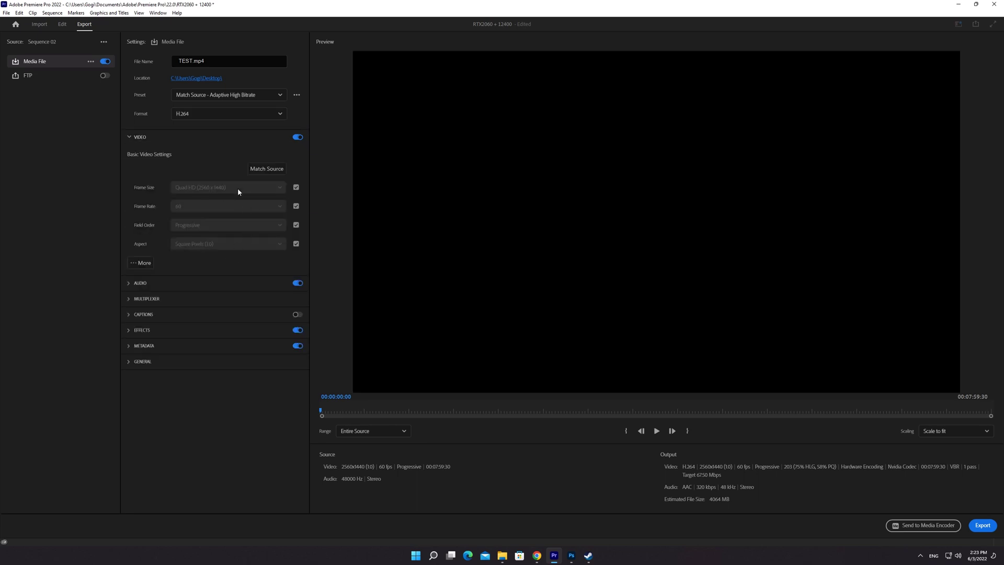
click(140, 263)
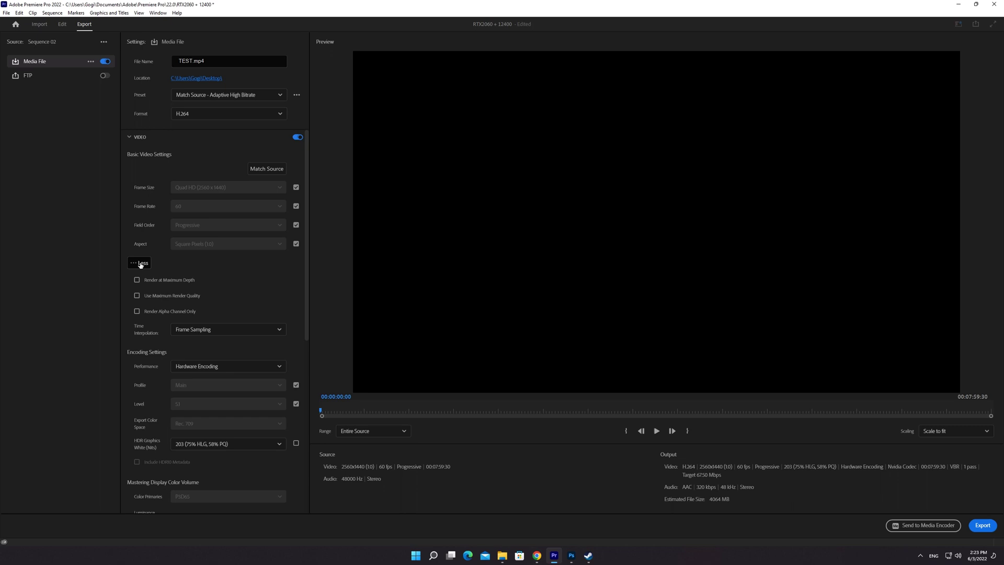
mouse_move(165, 283)
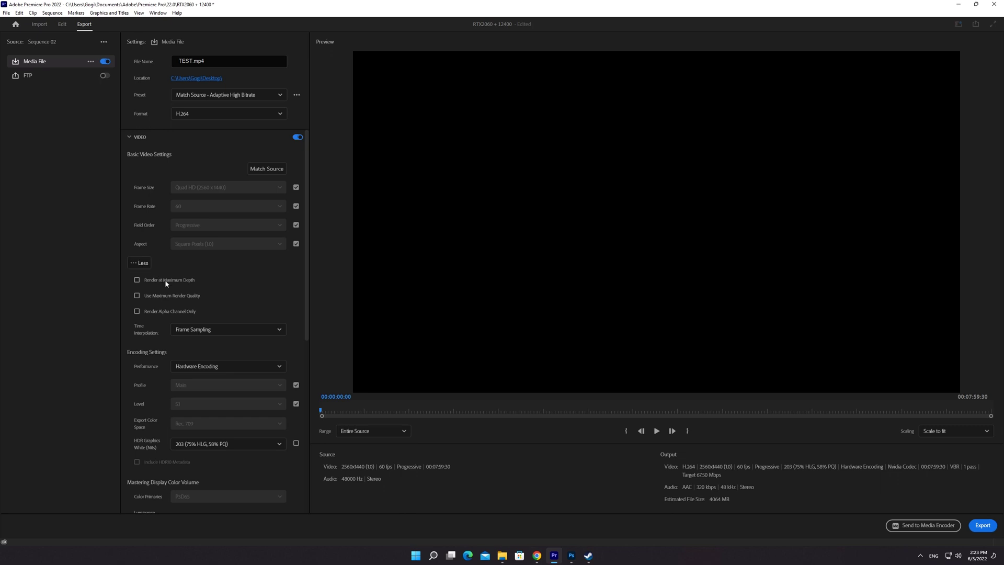
click(136, 280)
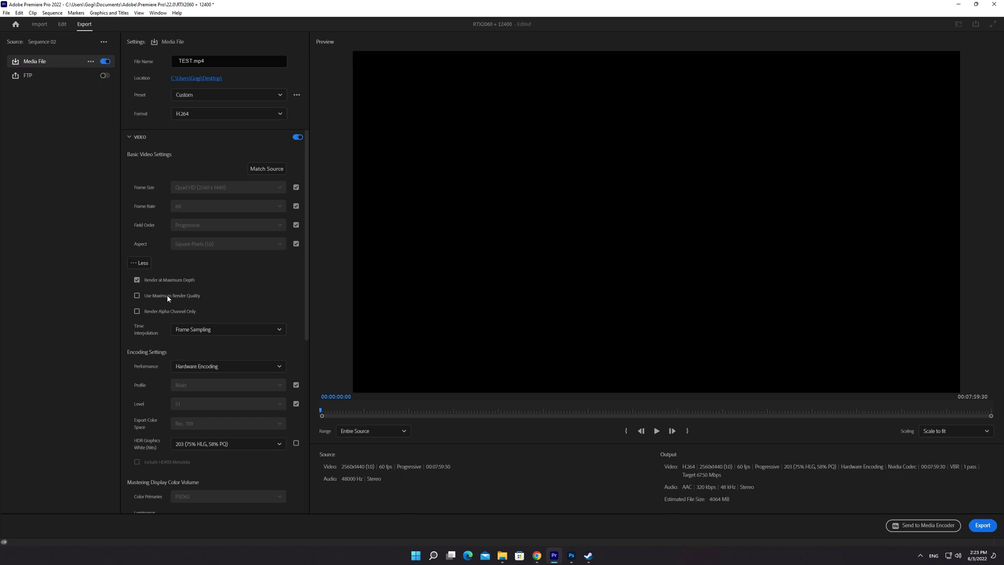
click(138, 295)
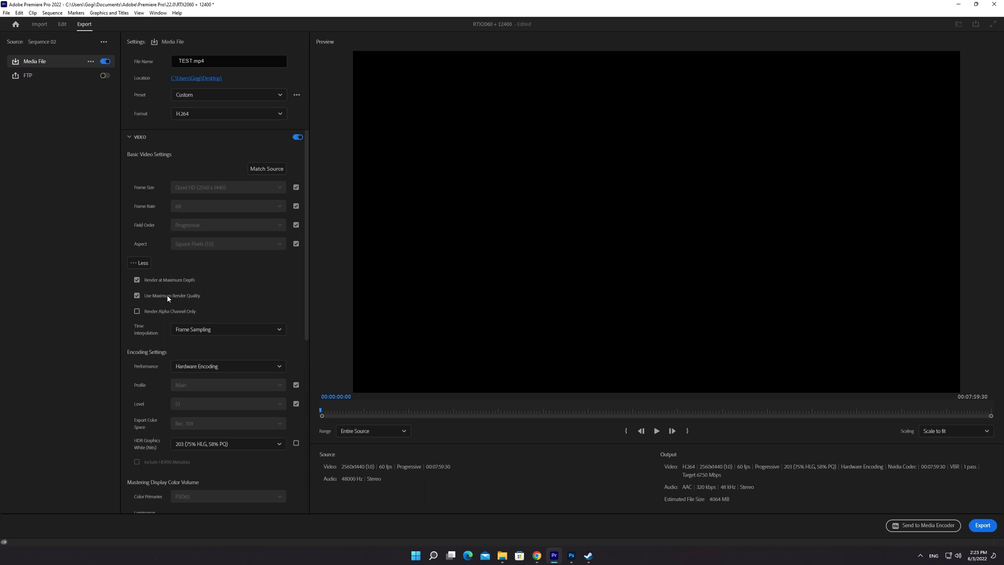
Step: Keep Performance at Hardware Encoding and make the Main profile editable
scroll(down, 3)
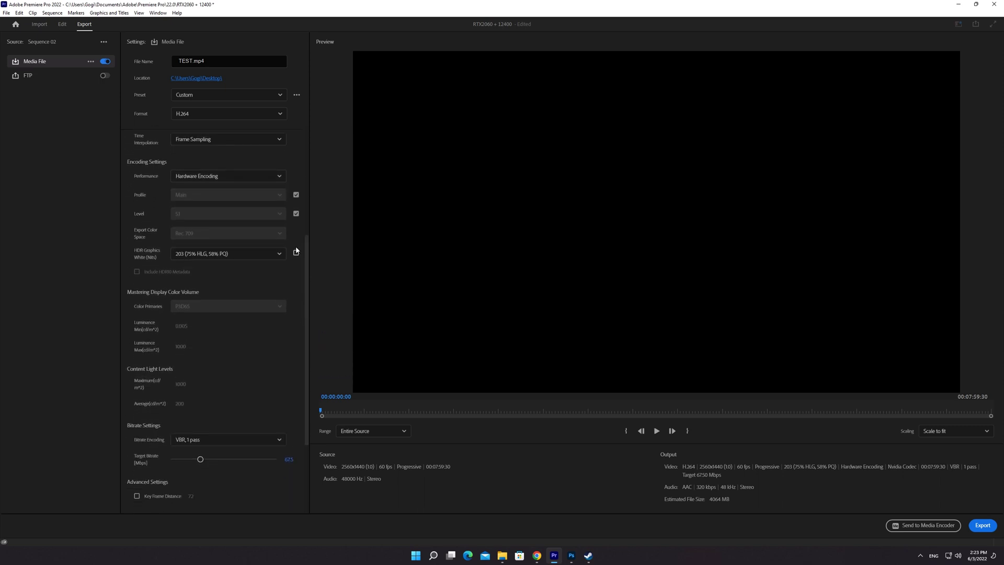
click(228, 176)
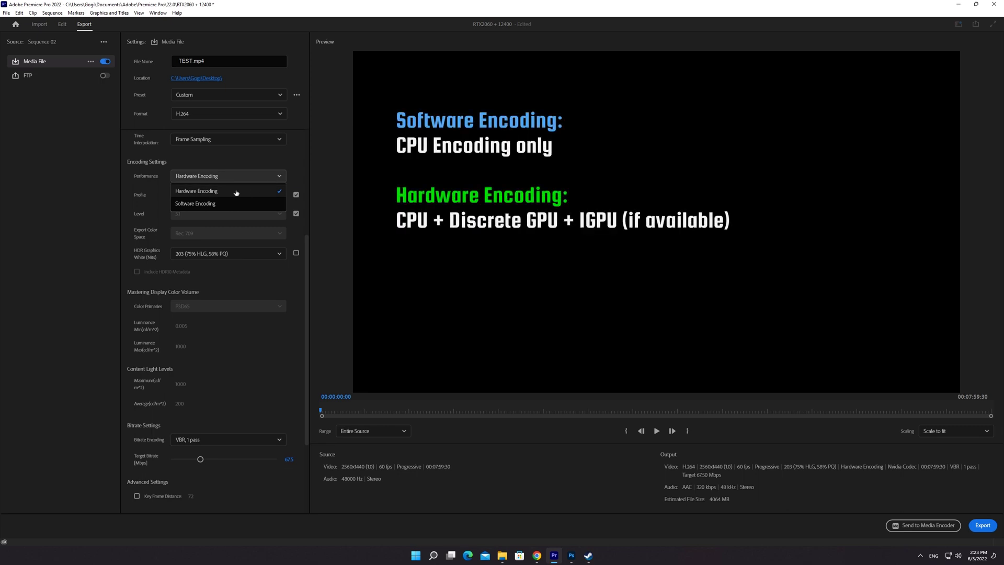
click(196, 191)
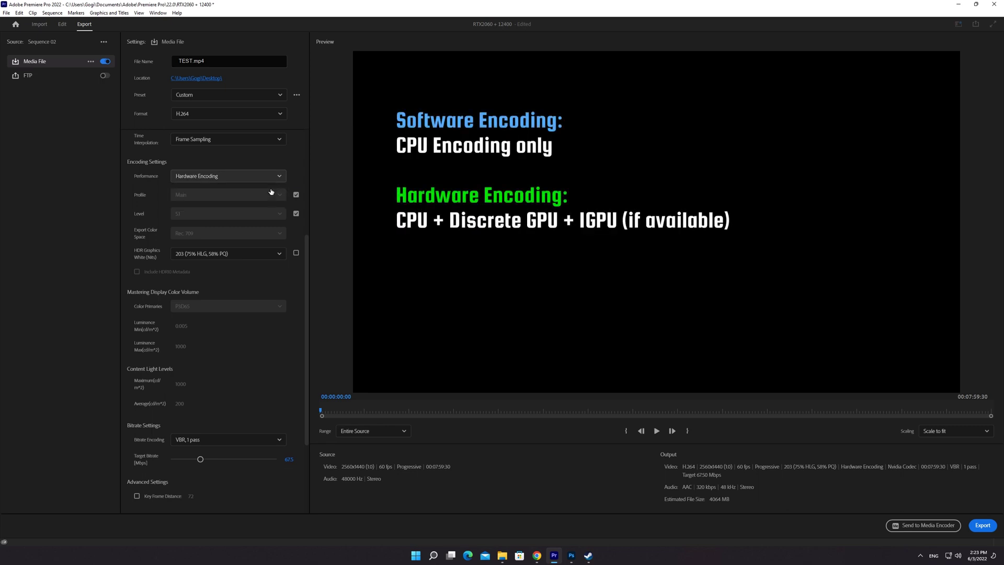
mouse_move(271, 192)
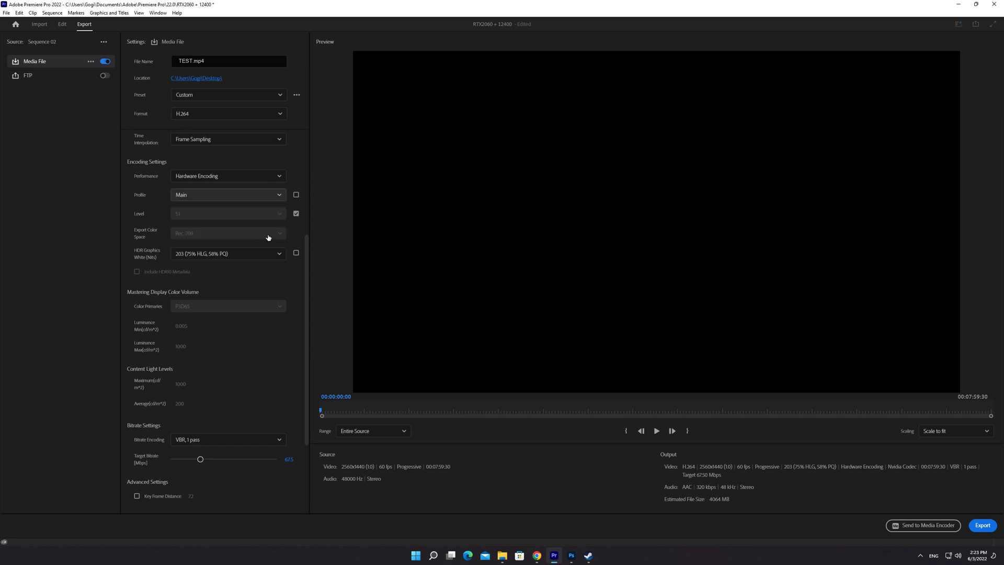
scroll(down, 3)
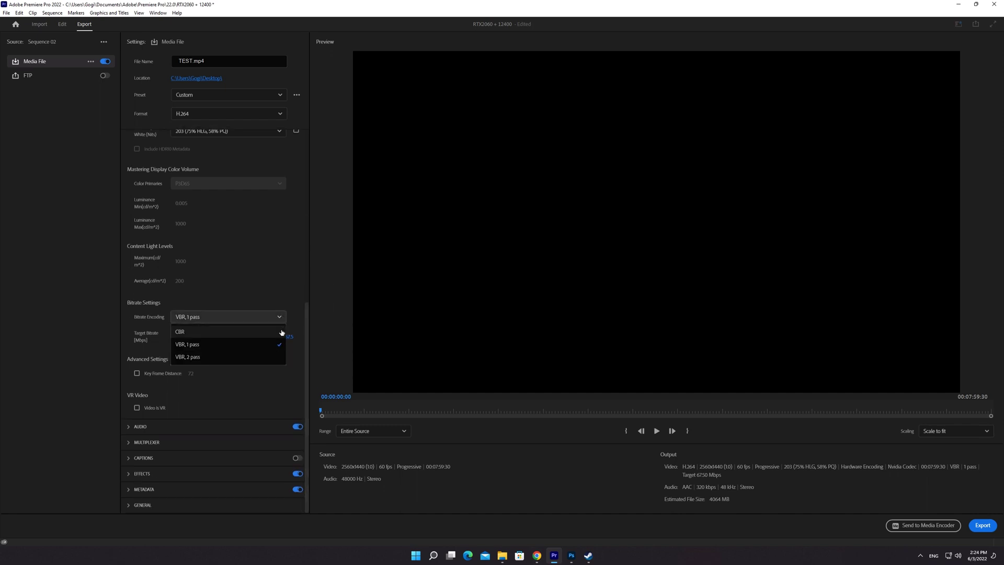
Step: Keep VBR, 1 pass encoding and raise the target bitrate to 70 Mbps
click(187, 344)
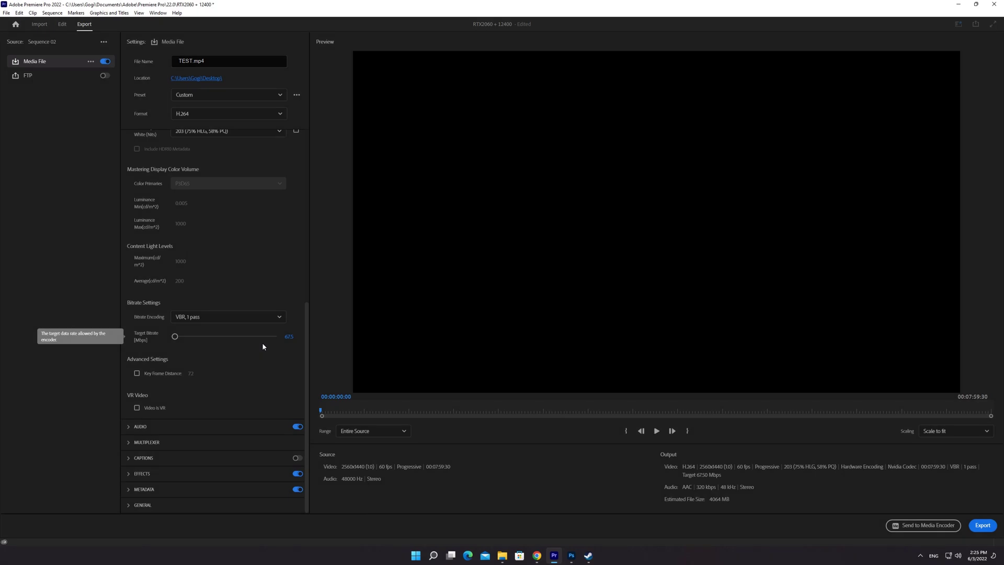
double_click(289, 337)
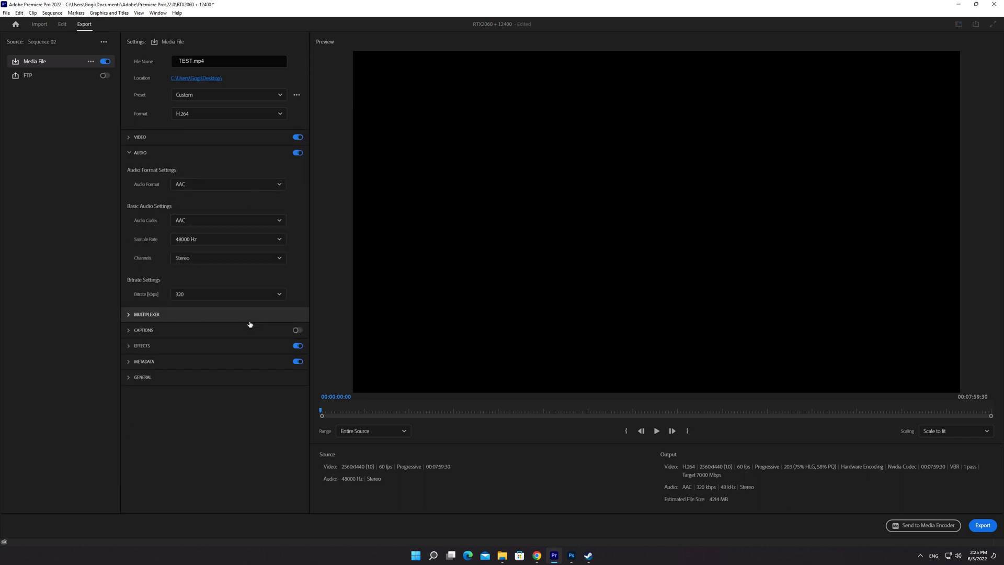
Step: Keep the AAC audio bitrate at 320 kbps and export Sequence 02
click(279, 294)
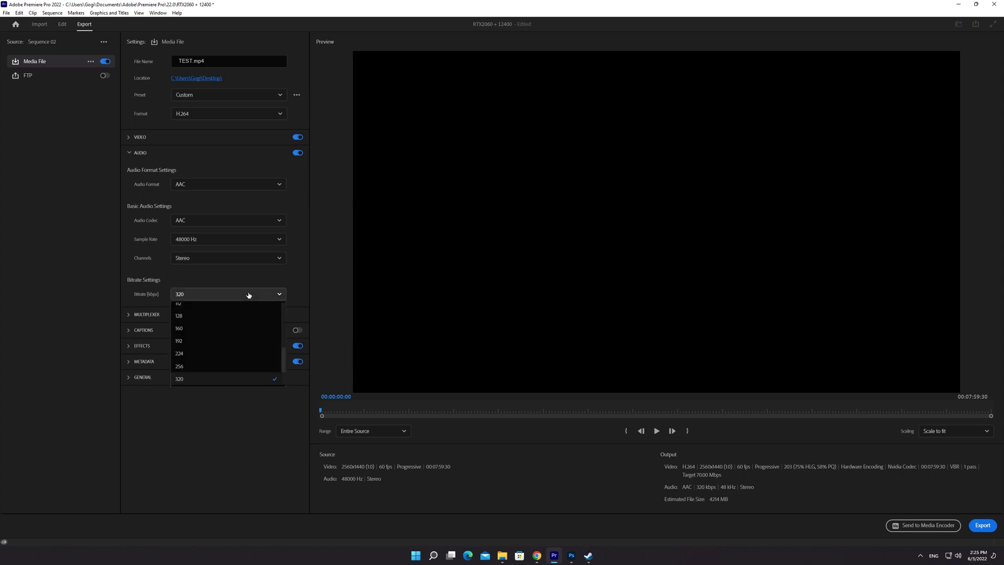
click(179, 379)
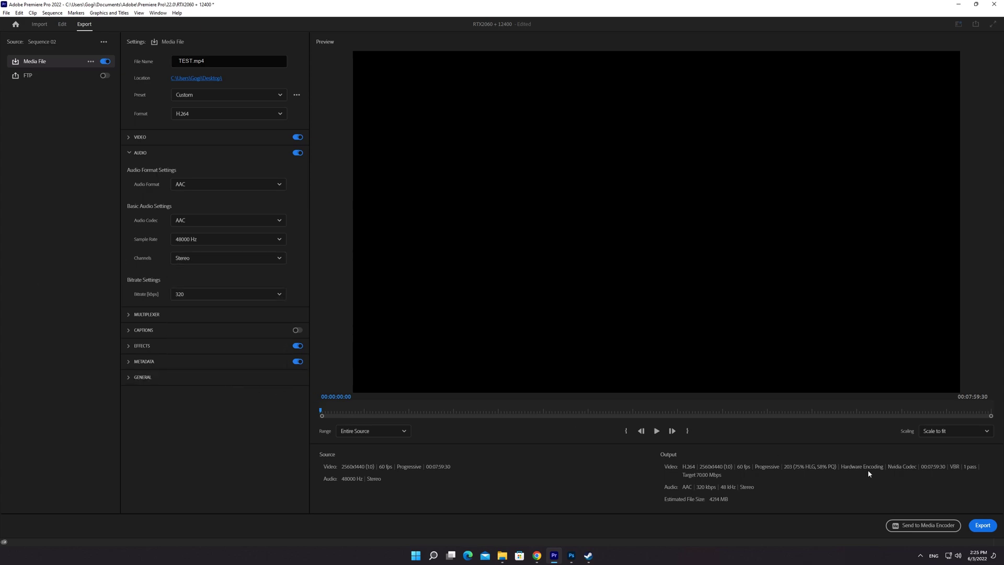
click(982, 525)
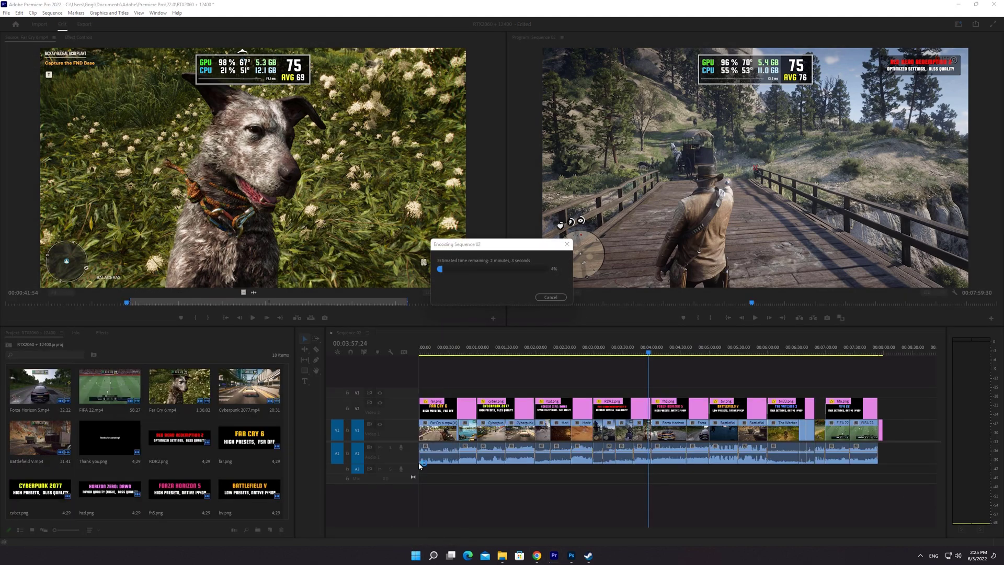
Step: Compare CPU, Intel UHD 730 and NVIDIA RTX 2060 load in Task Manager during the encode
click(596, 556)
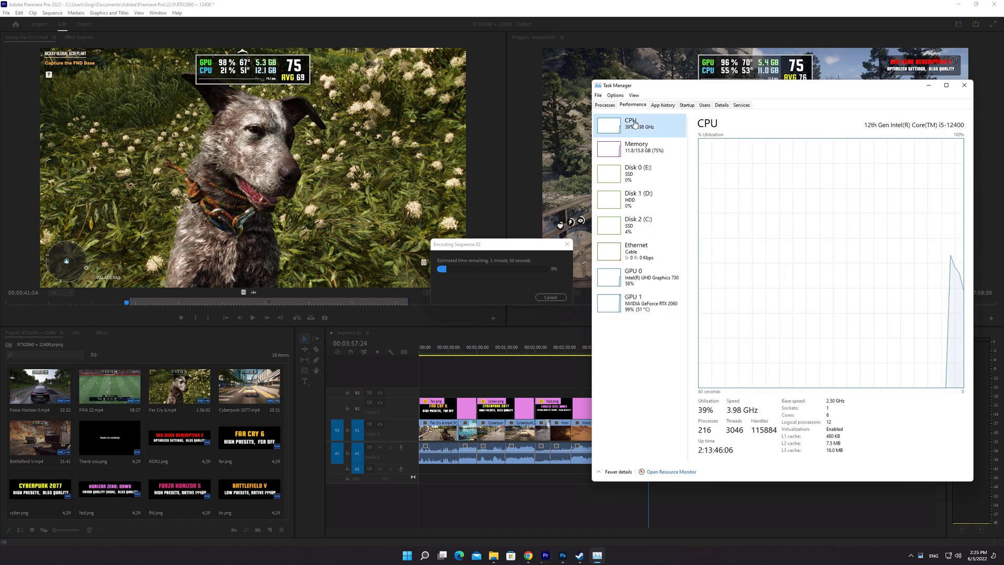
click(638, 303)
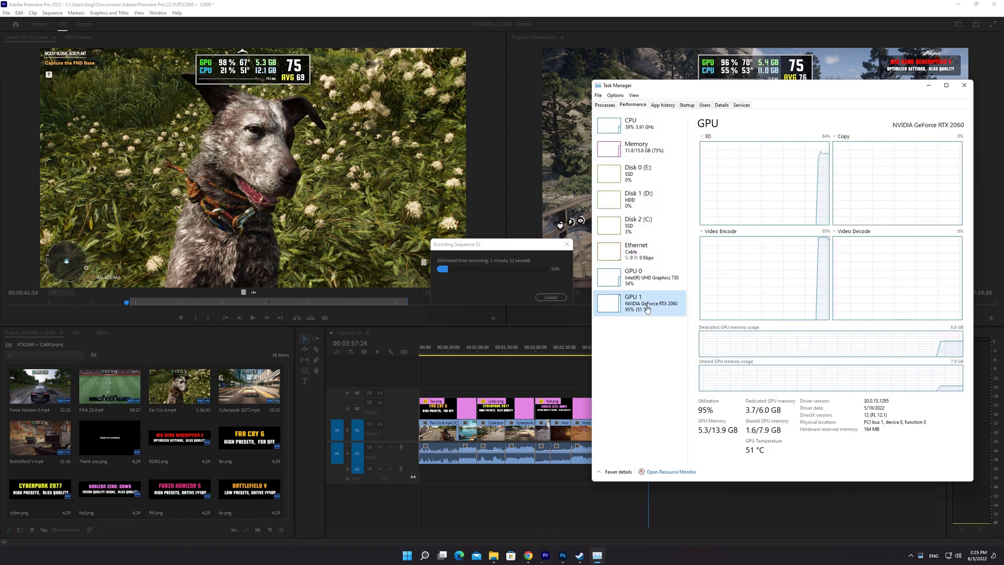
click(638, 277)
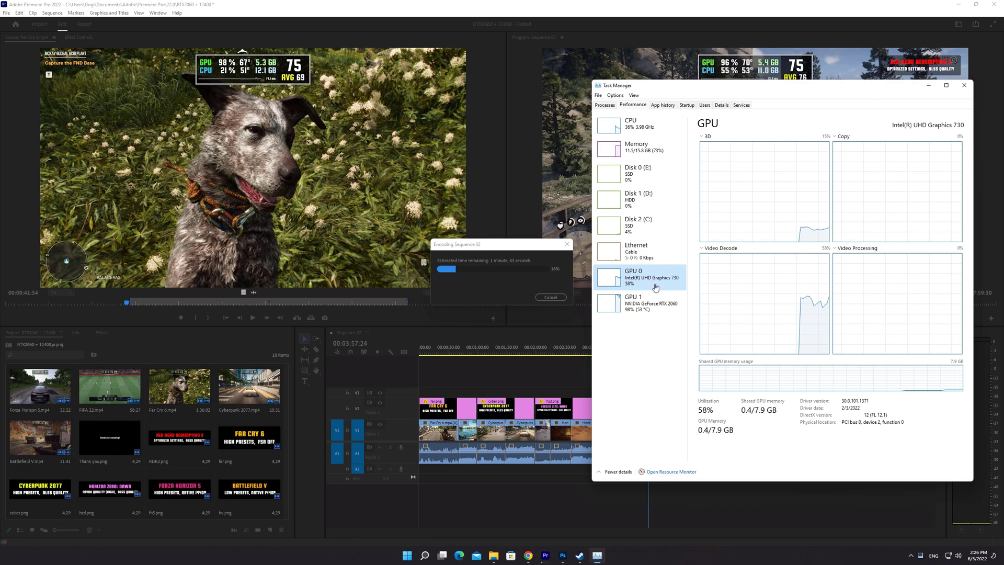
mouse_move(656, 308)
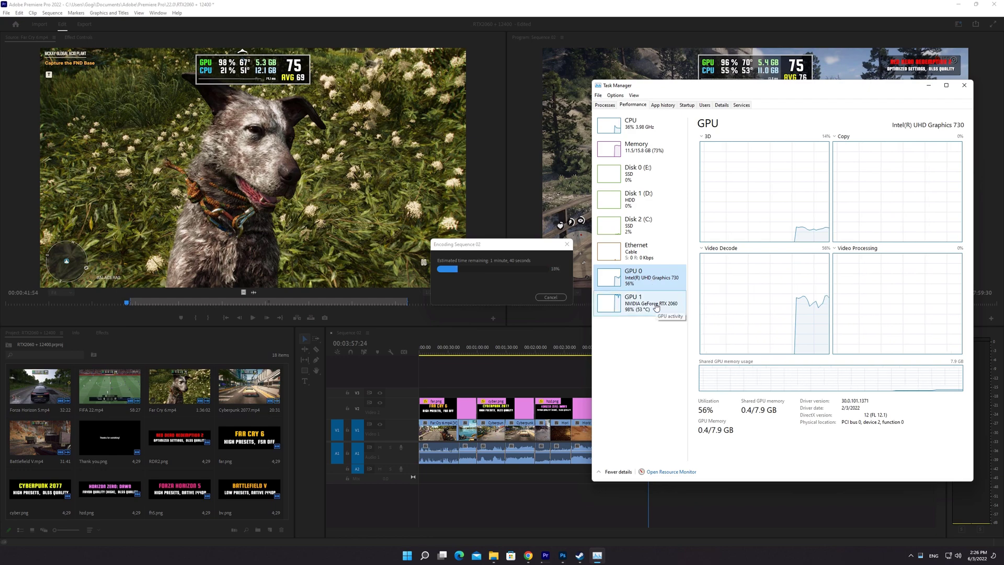
click(637, 303)
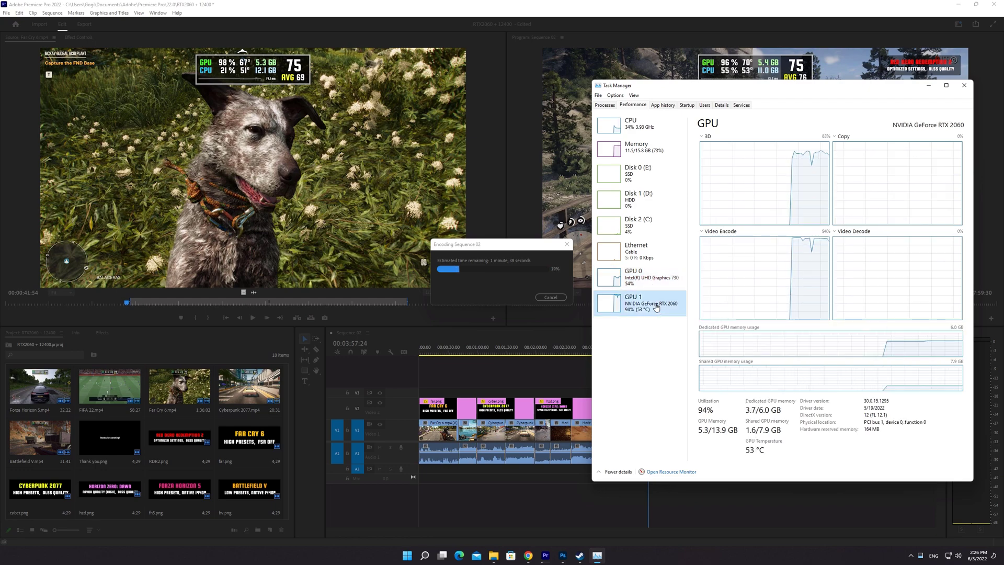